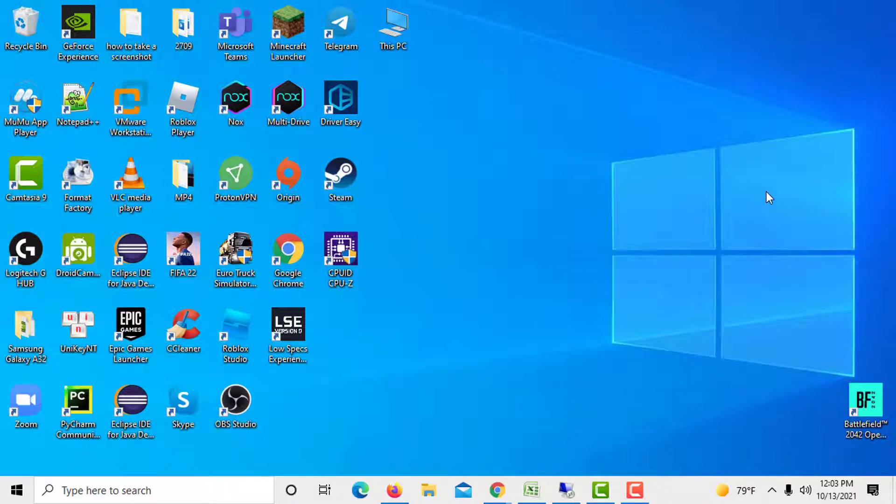
{"action": "mouse_move", "coordinate": [517, 496]}
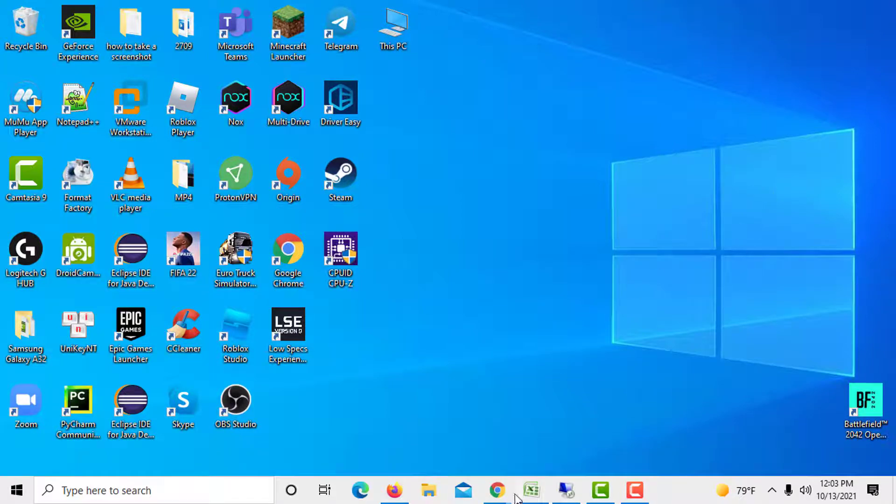
Bring the Chrome window showing the LearnCpp.com homepage to the front.
{"action": "left_click", "coordinate": [497, 491]}
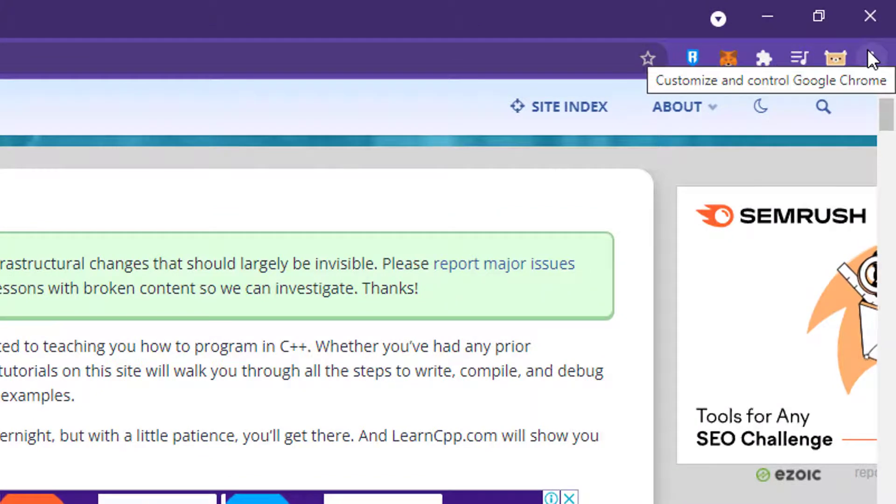
Start Save page as from Chrome's More tools menu for the LearnCpp.com page.
{"action": "left_click", "coordinate": [871, 58]}
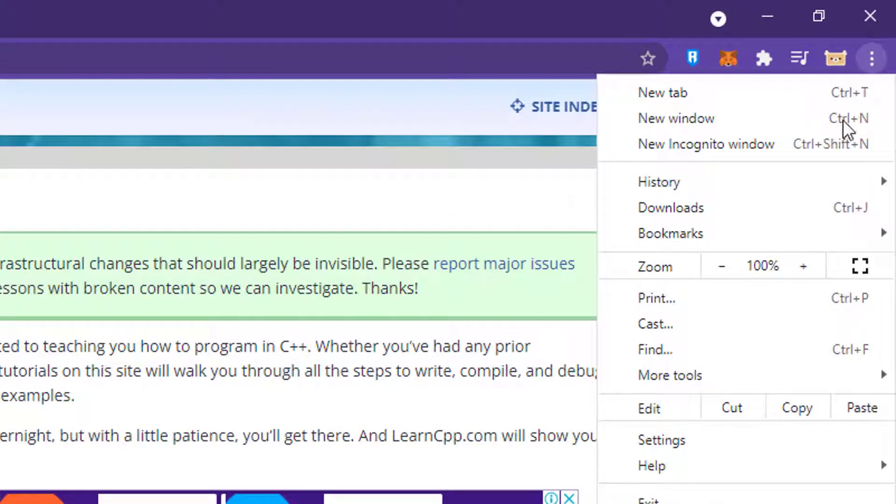
{"action": "left_click", "coordinate": [671, 375]}
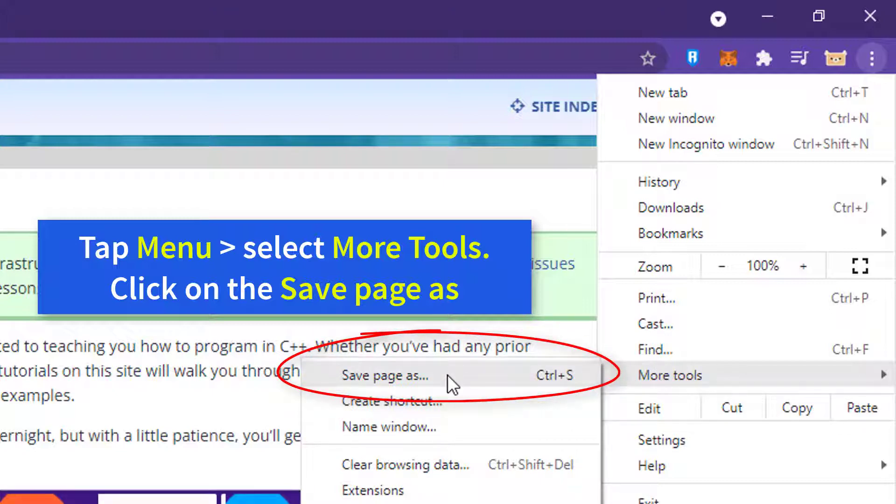
{"action": "left_click", "coordinate": [384, 375]}
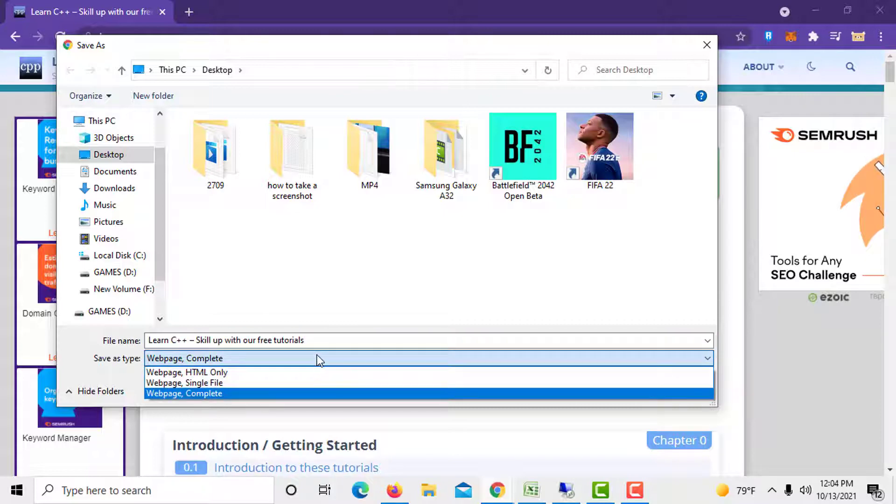
{"action": "mouse_move", "coordinate": [200, 383]}
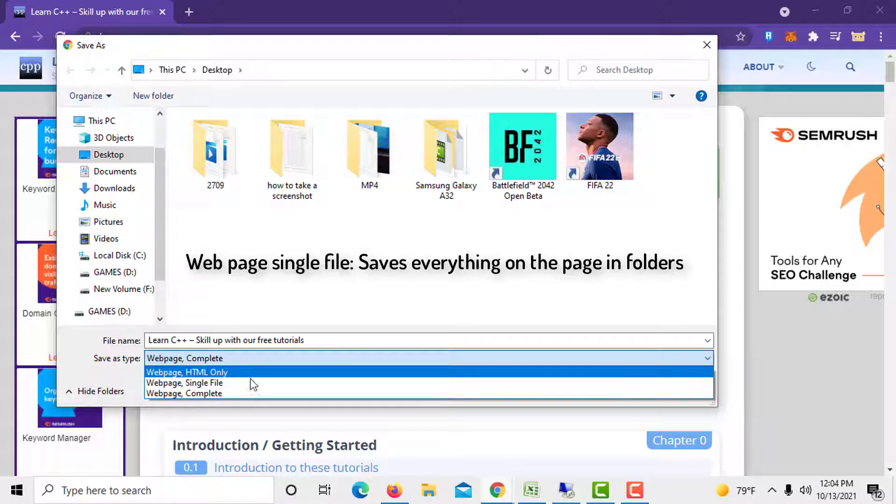
{"action": "mouse_move", "coordinate": [248, 383]}
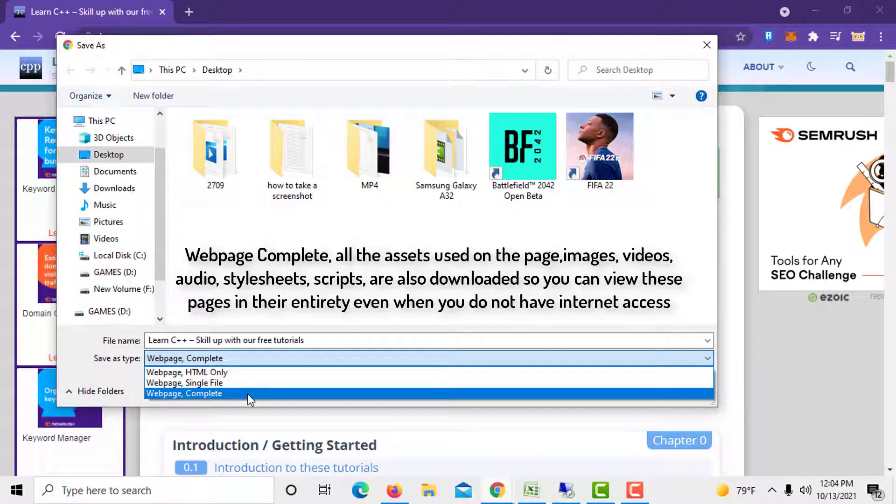
Choose 'Webpage, Complete' as the file type, keeping Desktop as the location.
{"action": "left_click", "coordinate": [185, 393]}
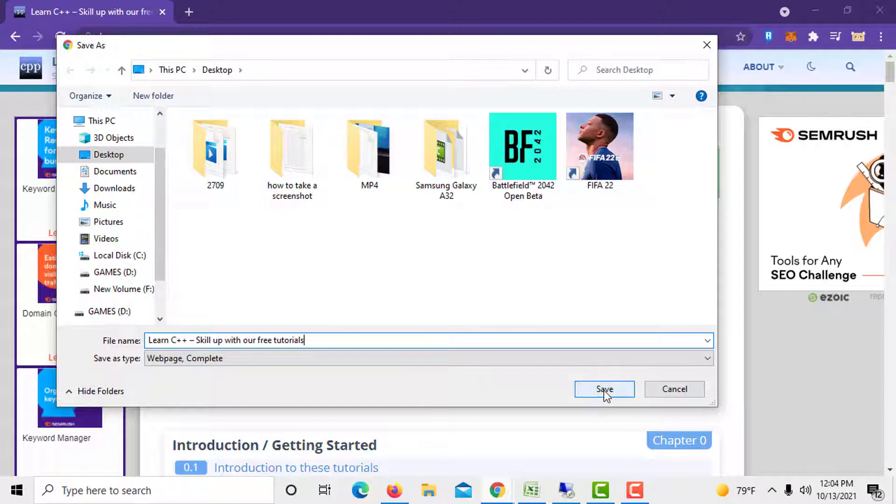
Save the page and select the new Learn C++ HTML file on the desktop.
{"action": "left_click", "coordinate": [604, 389]}
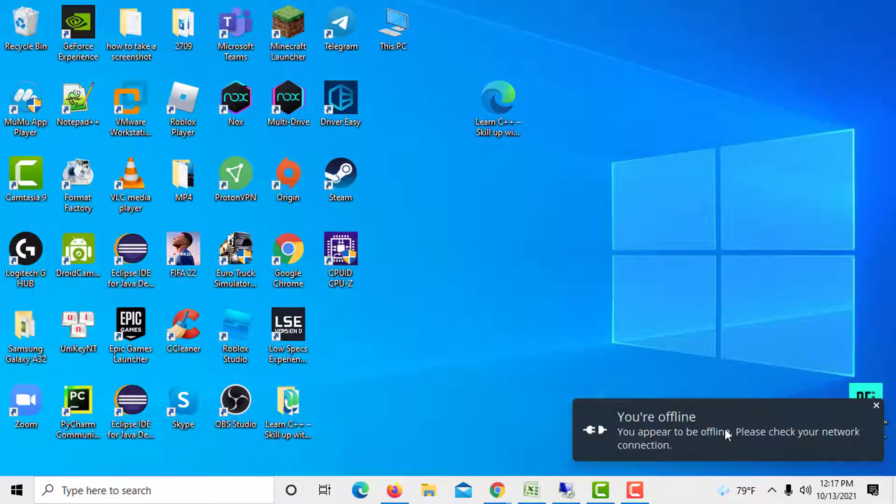
{"action": "left_click", "coordinate": [498, 106]}
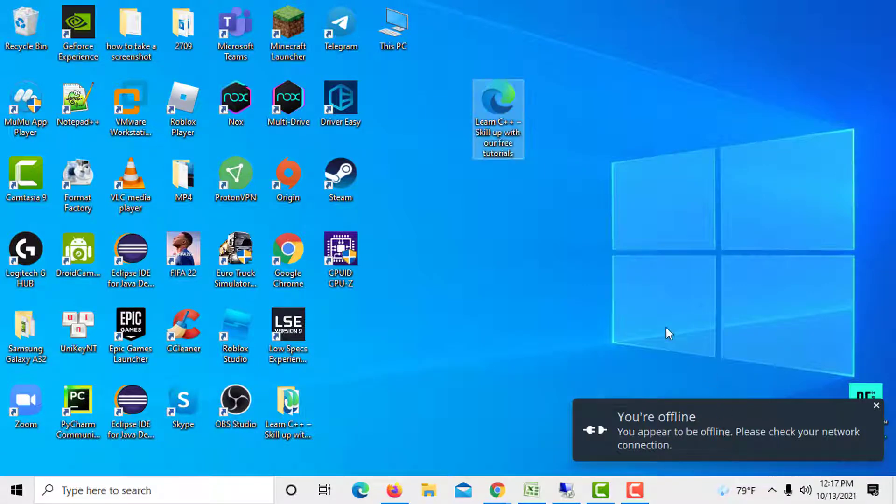
Open the saved Learn C++ file offline in Edge and scroll through its chapter list.
{"action": "double_click", "coordinate": [497, 105]}
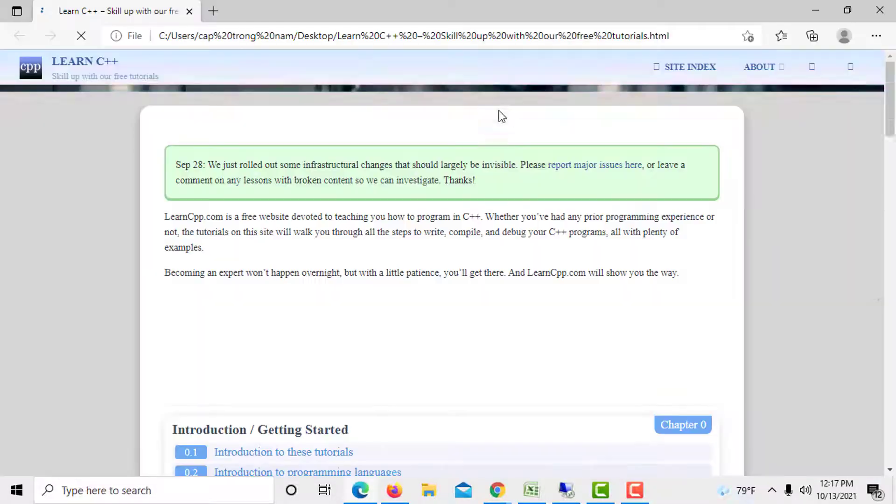
{"action": "scroll", "scroll_direction": "down", "scroll_amount": 3}
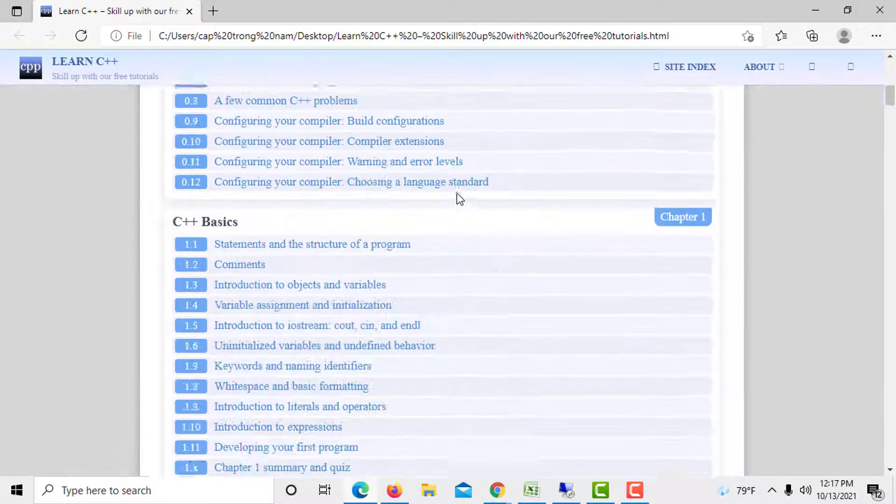
{"action": "scroll", "scroll_direction": "down", "scroll_amount": 3}
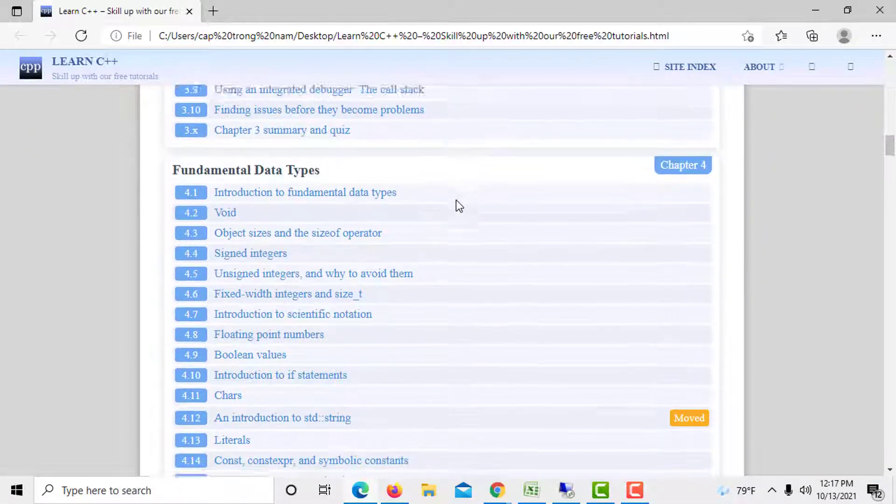
{"action": "scroll", "scroll_direction": "down", "scroll_amount": 3}
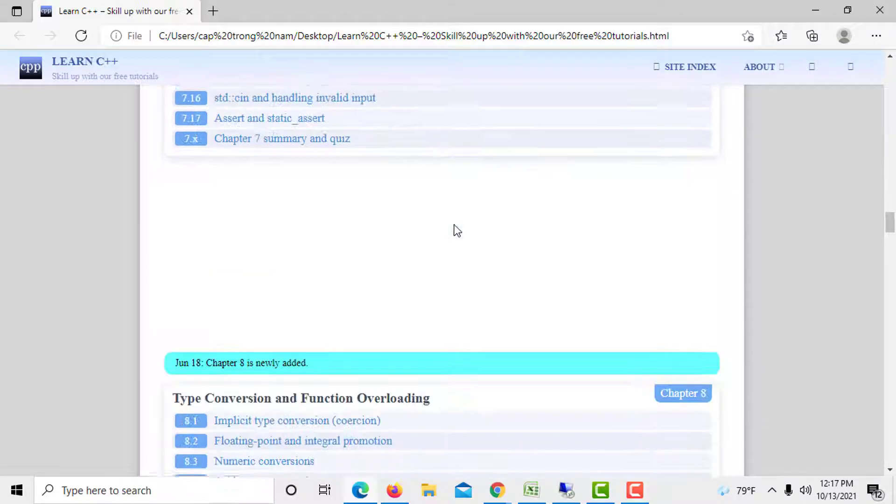
{"action": "scroll", "scroll_direction": "down", "scroll_amount": 3}
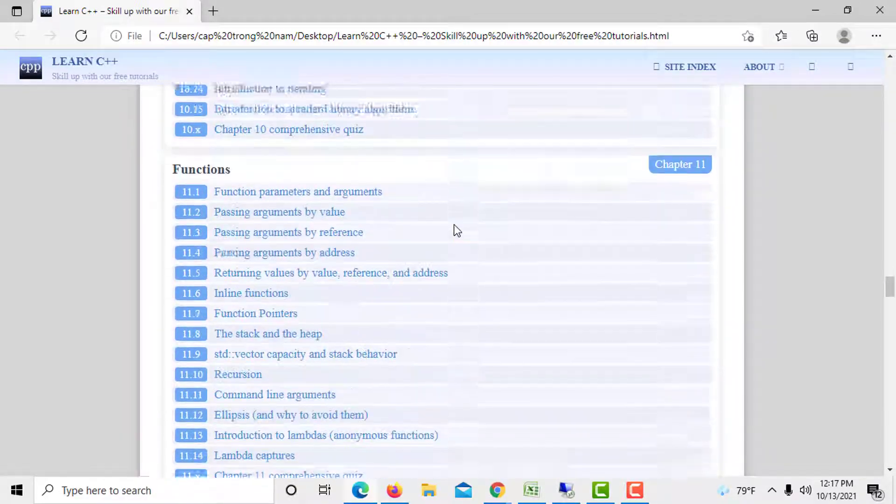
{"action": "scroll", "scroll_direction": "down", "scroll_amount": 3}
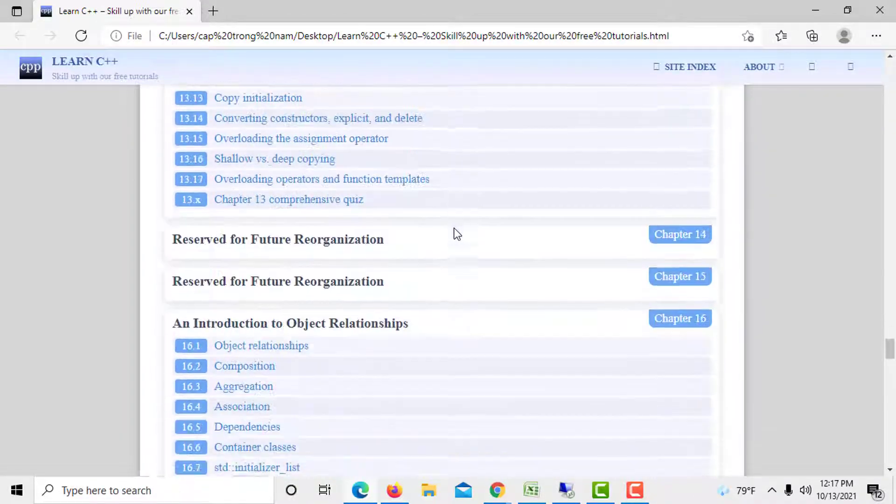
{"action": "scroll", "scroll_direction": "down", "scroll_amount": 3}
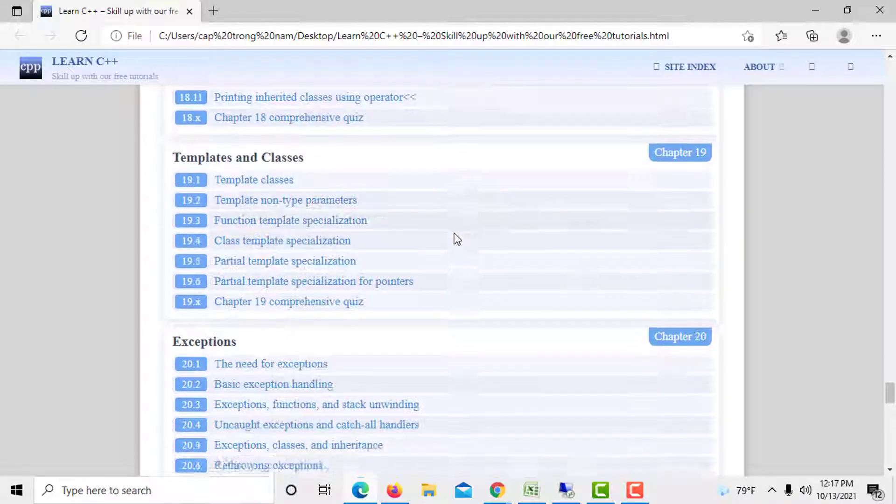